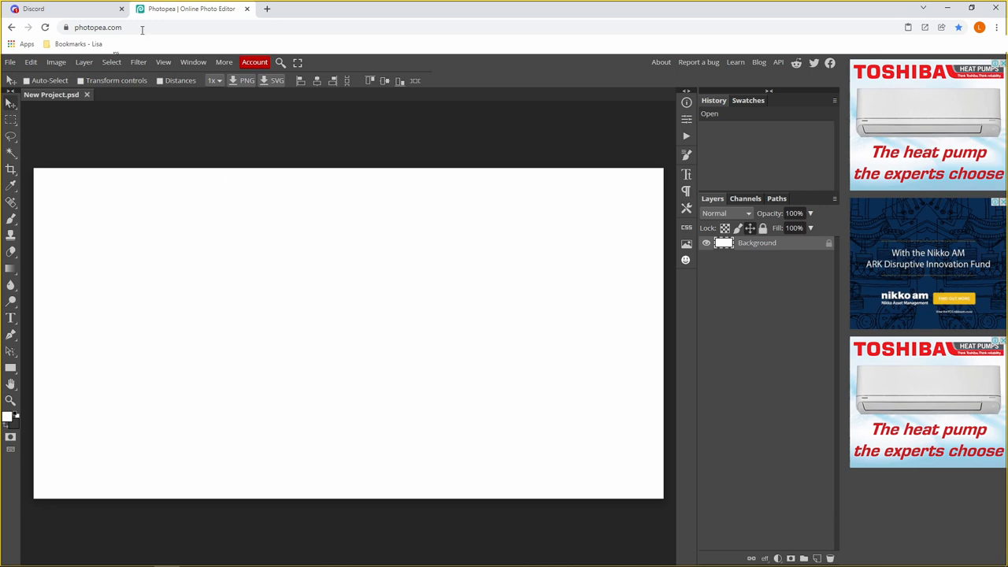
Open a new empty Chrome tab alongside the blank Photopea project
{"action": "left_click", "coordinate": [266, 9]}
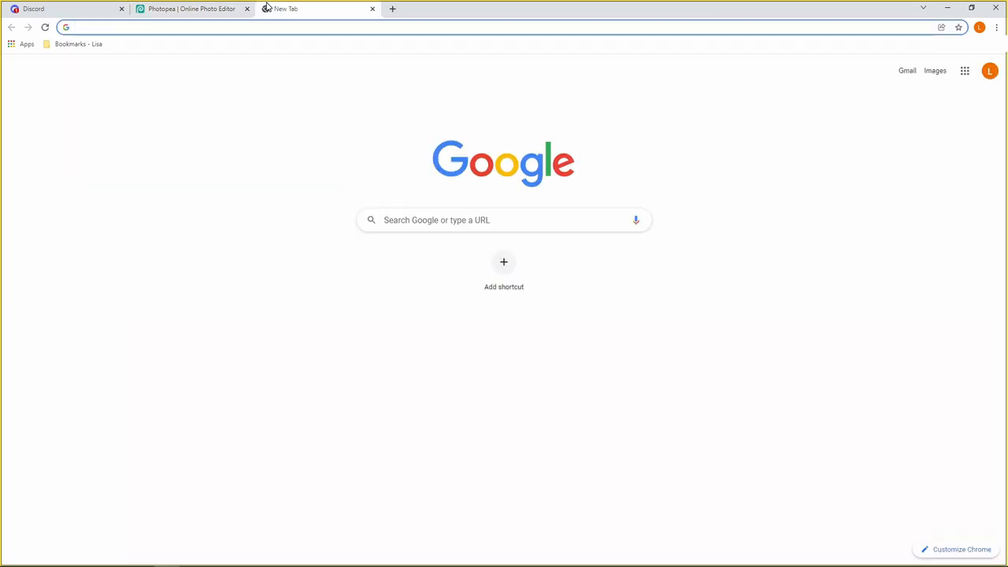
Go to dafont.com and browse the Recently added list to reach Just Bubble
{"action": "type", "text": "dafont.com"}
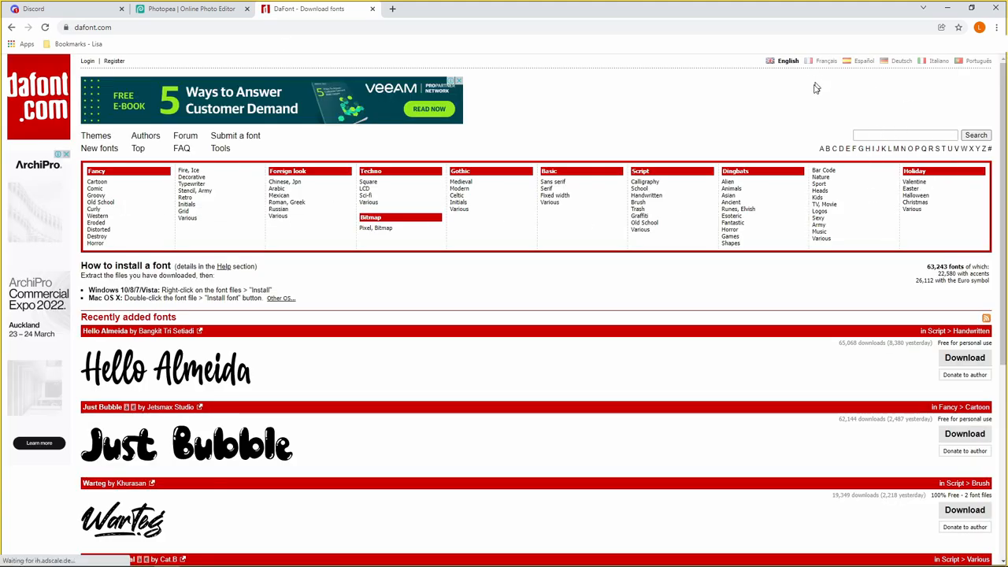
{"action": "scroll", "scroll_direction": "down", "scroll_amount": 3}
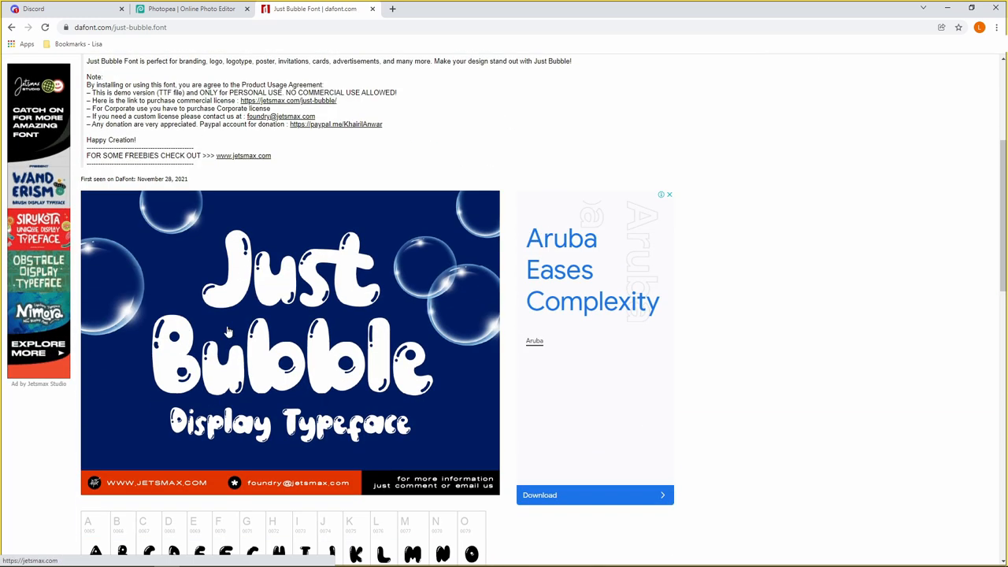
Download the Just Bubble font and open its zip archive
{"action": "scroll", "scroll_direction": "down", "scroll_amount": 3}
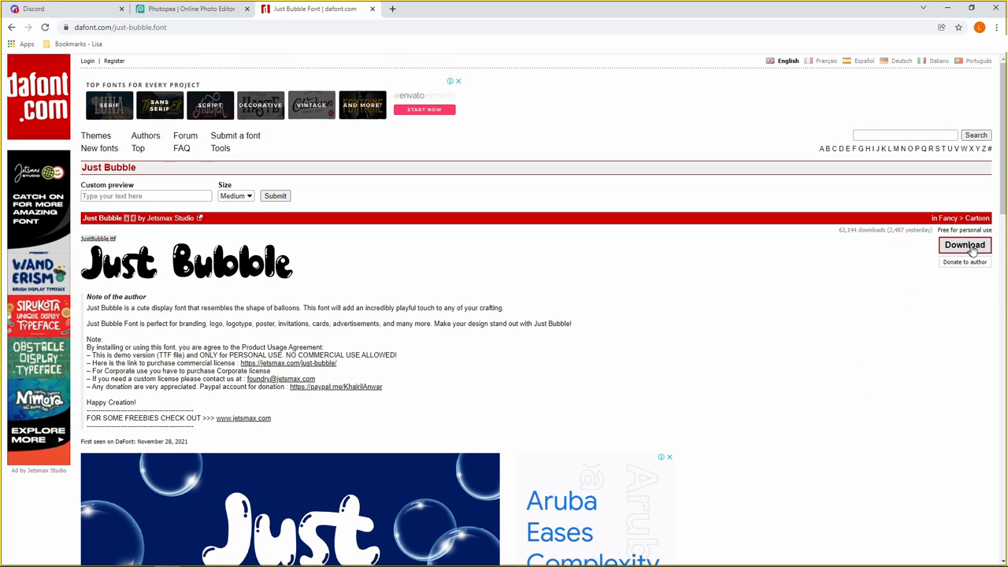
{"action": "left_click", "coordinate": [964, 246]}
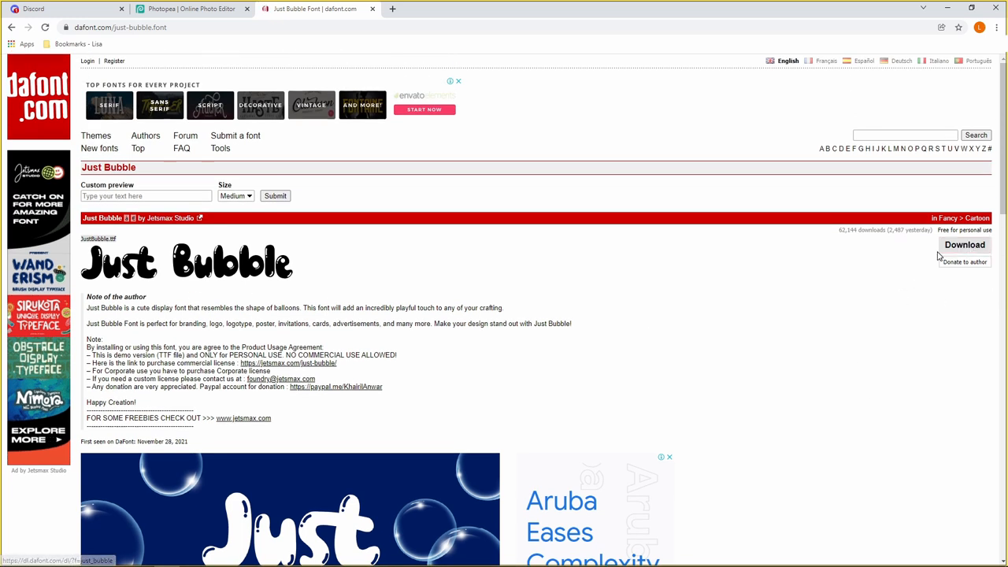
{"action": "left_click", "coordinate": [964, 244]}
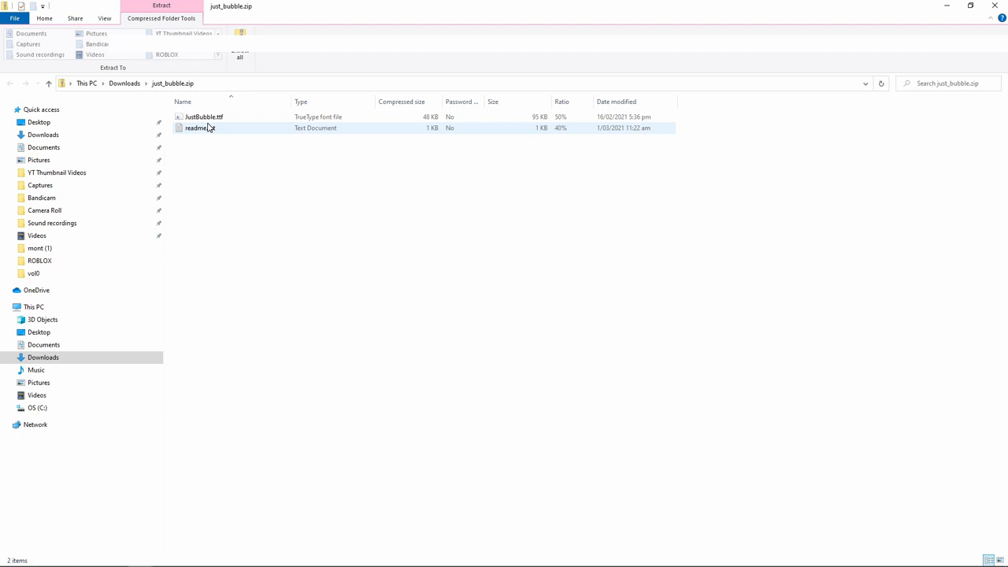
Open JustBubble.ttf from the archive in the Windows font preview
{"action": "left_click", "coordinate": [203, 116]}
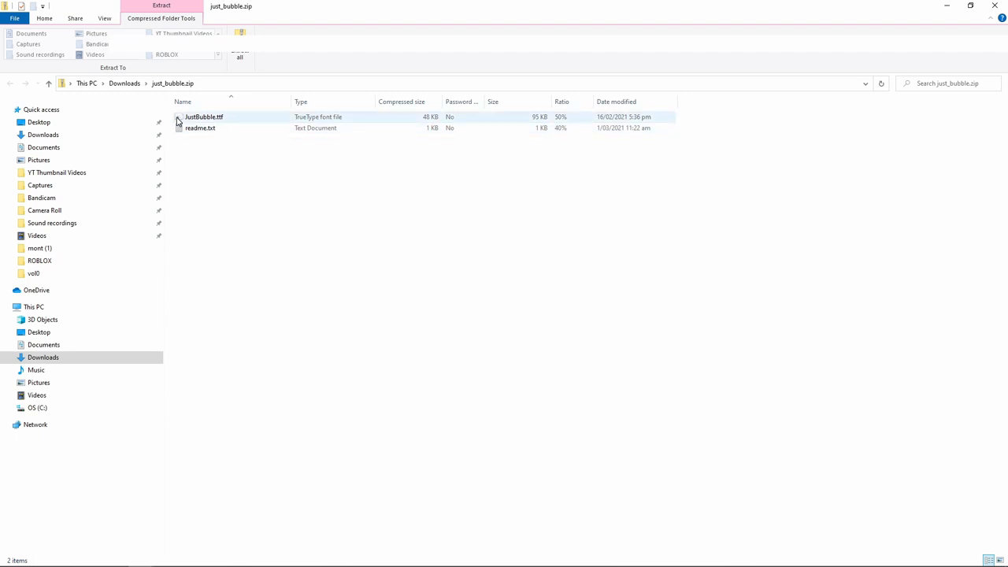
{"action": "left_click", "coordinate": [203, 117]}
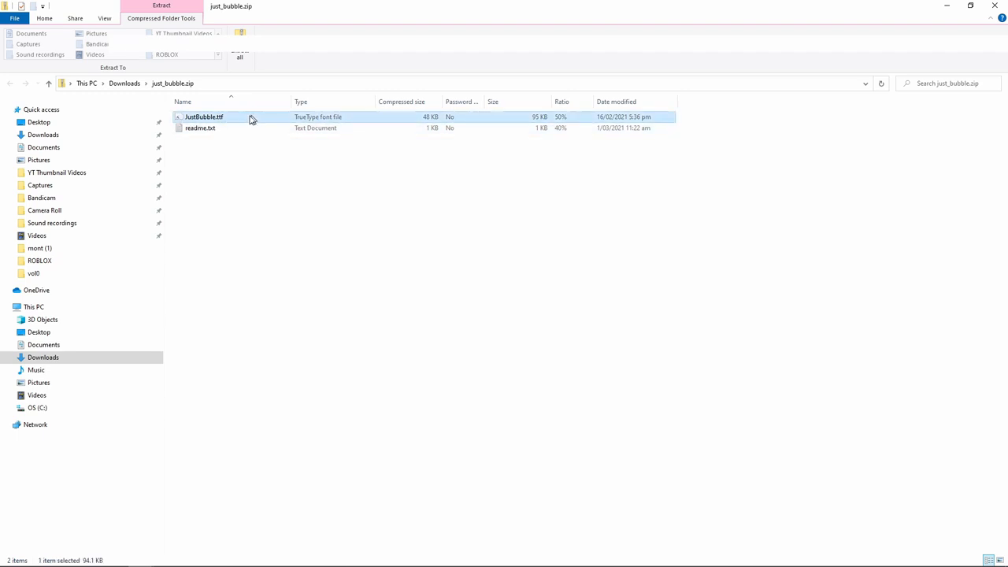
{"action": "double_click", "coordinate": [205, 117]}
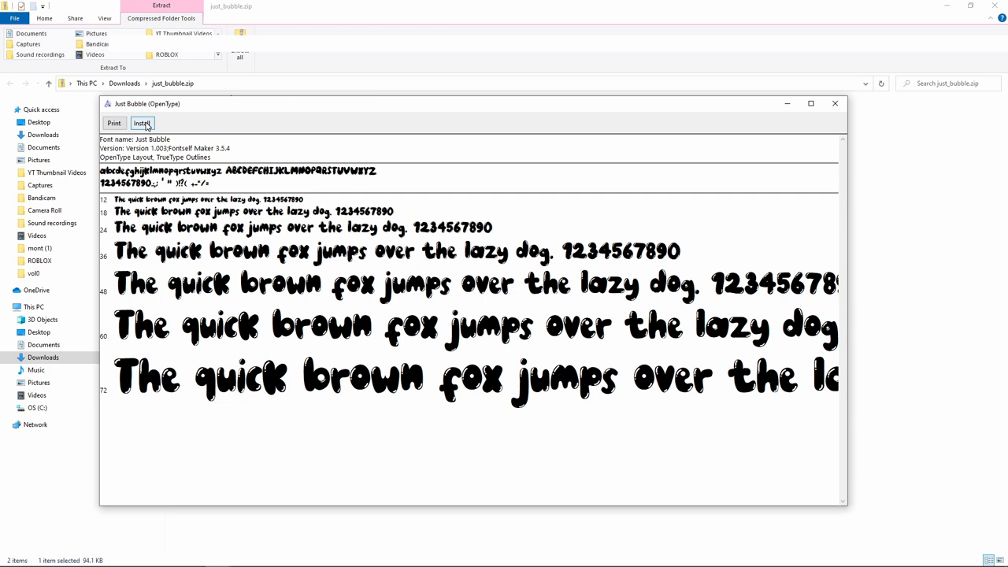
Install Just Bubble from the preview window and return to Photopea
{"action": "left_click", "coordinate": [142, 123]}
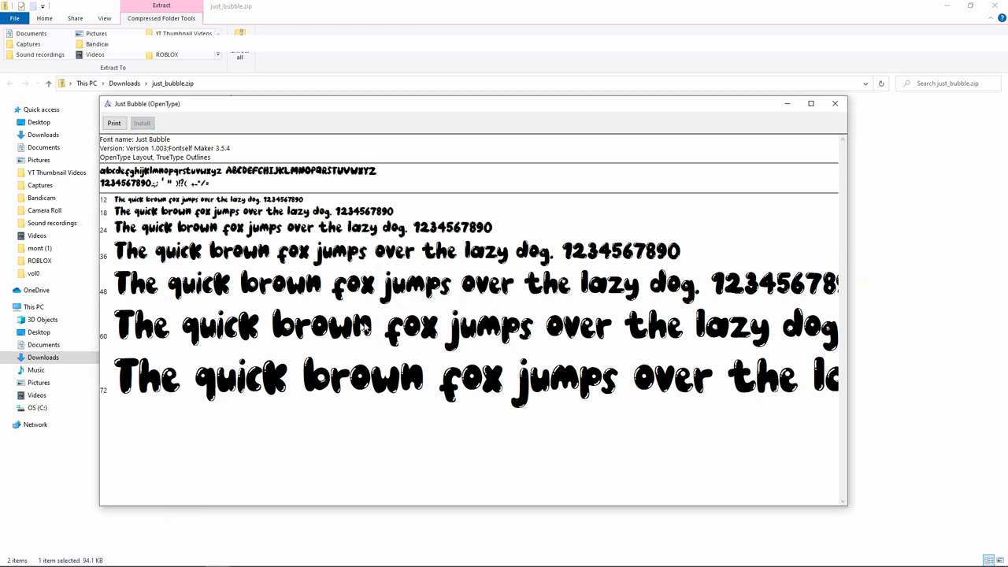
{"action": "left_click", "coordinate": [834, 104]}
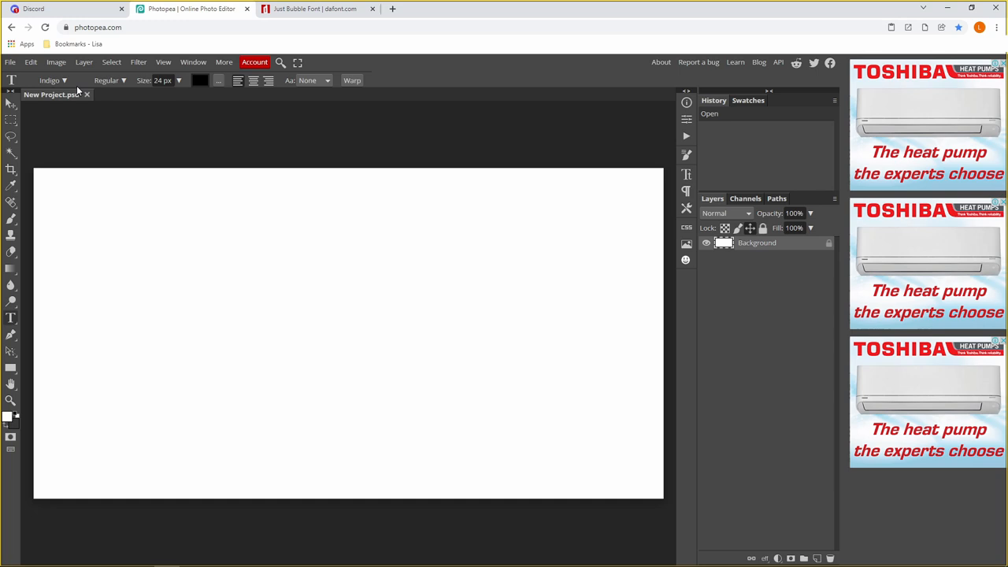
Search the Type tool's font list for 'Just' and select Just Bubble
{"action": "left_click", "coordinate": [54, 78]}
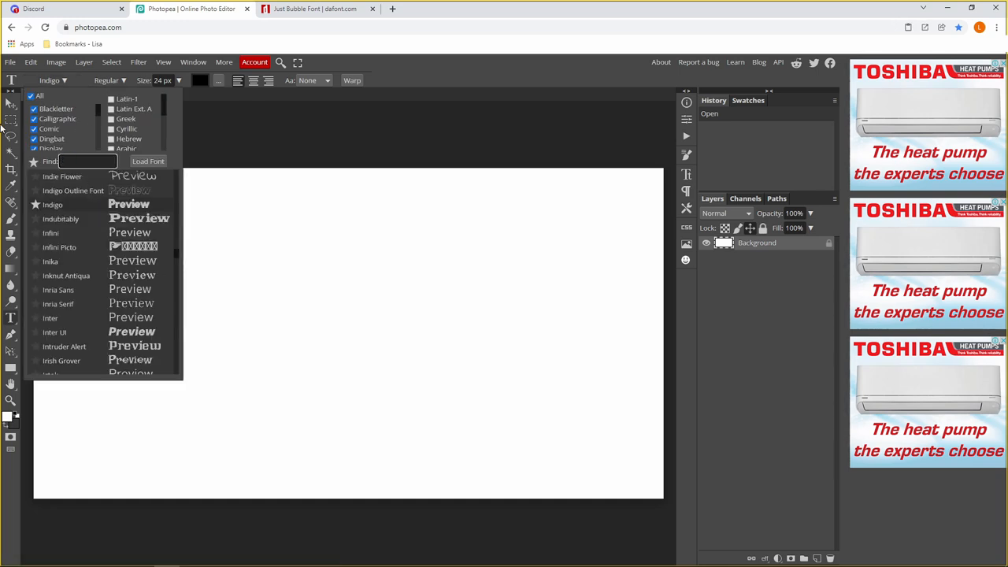
{"action": "type", "text": "Just"}
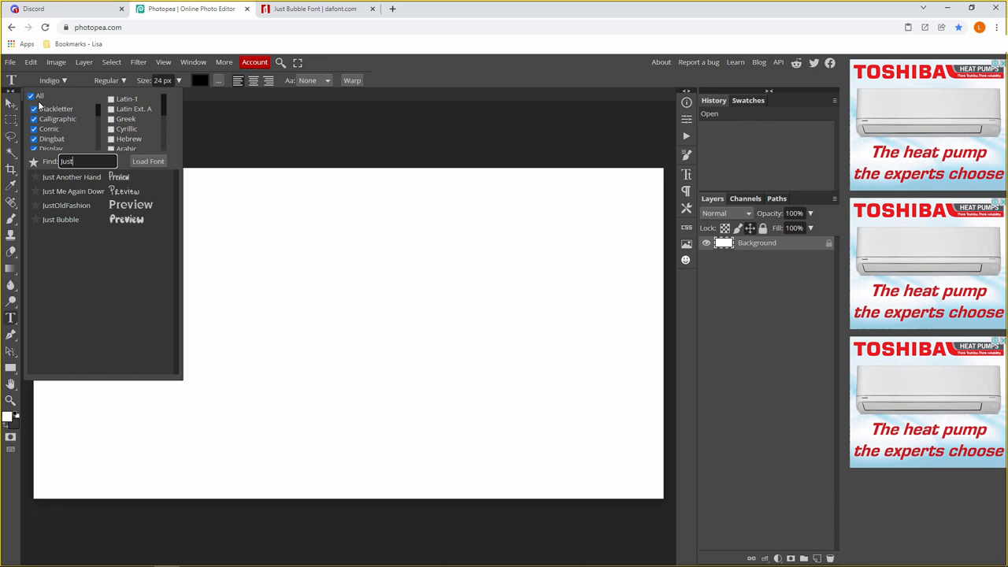
{"action": "left_click", "coordinate": [60, 219]}
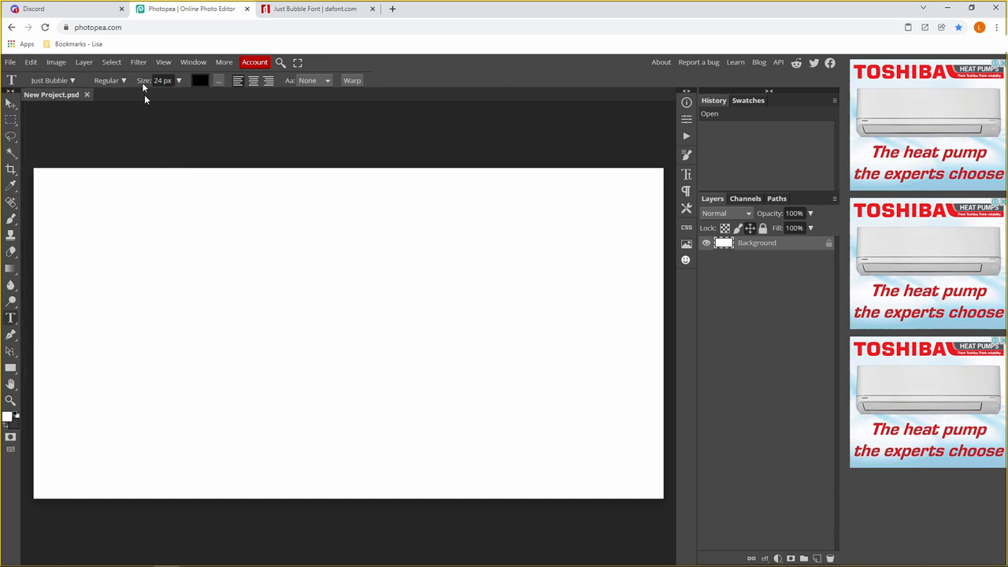
Type 'Bubble' on the canvas and move it toward the centre
{"action": "left_click", "coordinate": [119, 292]}
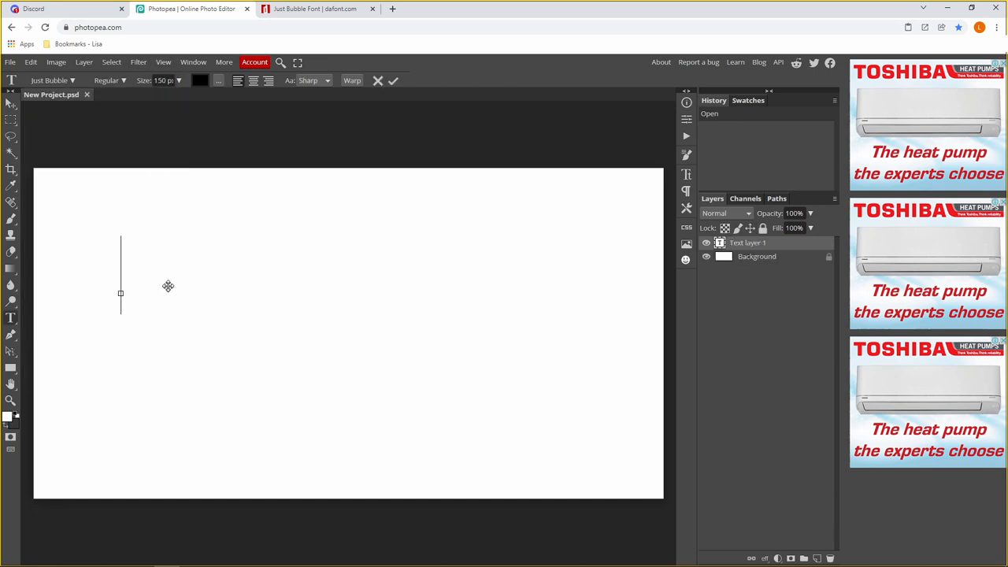
{"action": "type", "text": "Bubble"}
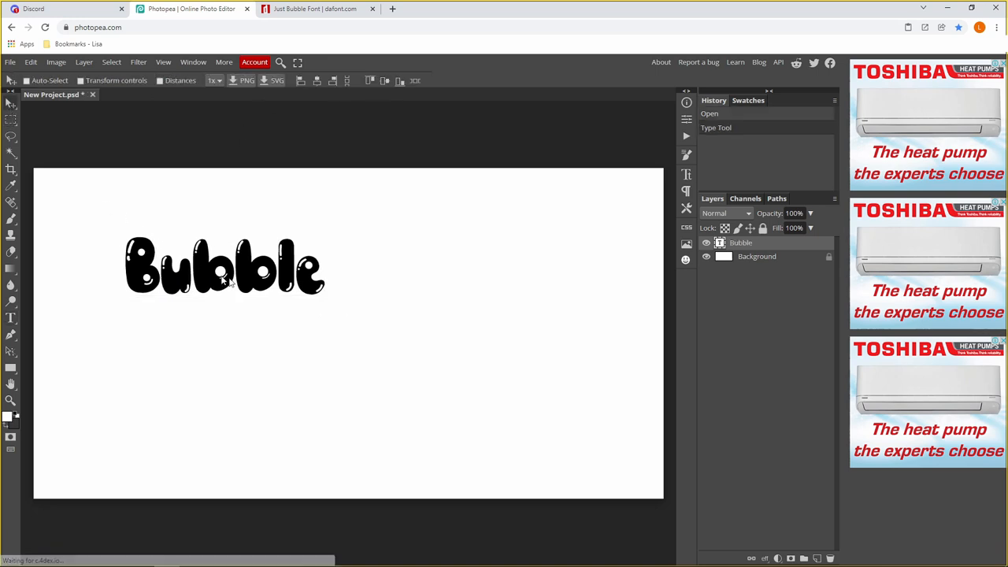
{"action": "left_click_drag", "start_coordinate": [224, 265], "coordinate": [307, 325]}
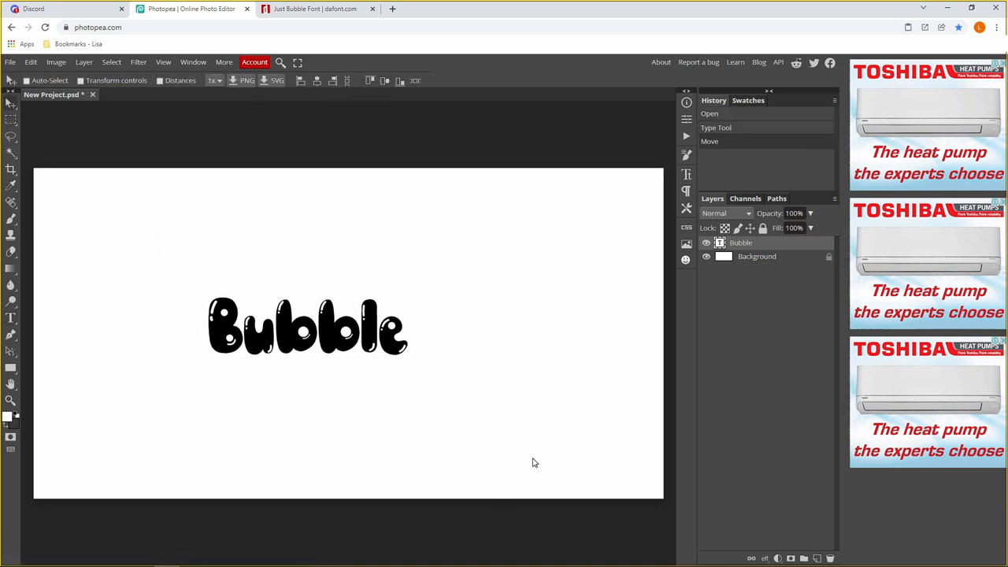
{"action": "mouse_move", "coordinate": [518, 447]}
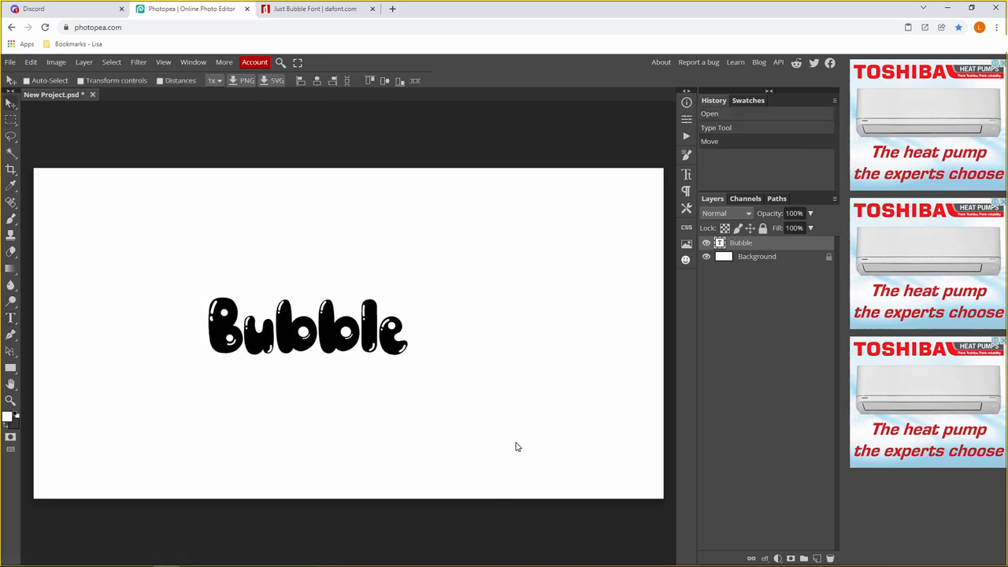